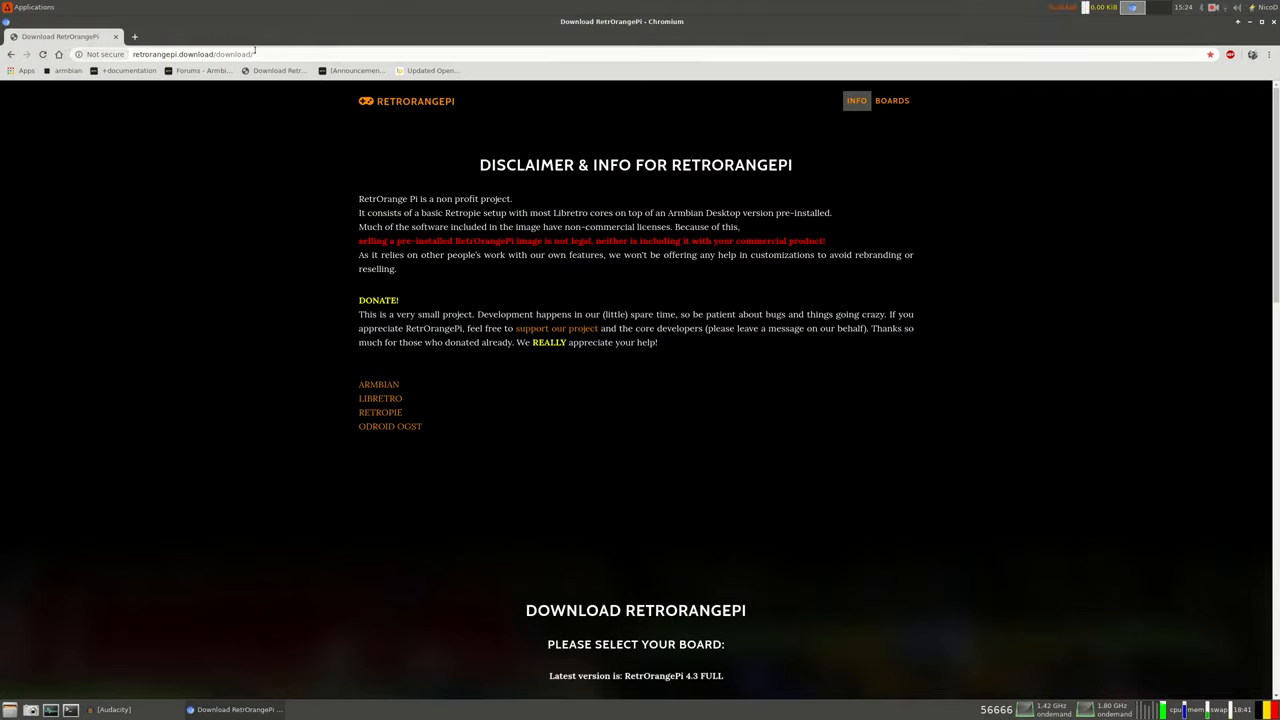
From the download page's 4.2 SLIM board list, get the Banana Pi M1 Zero image.
left_click(270, 54)
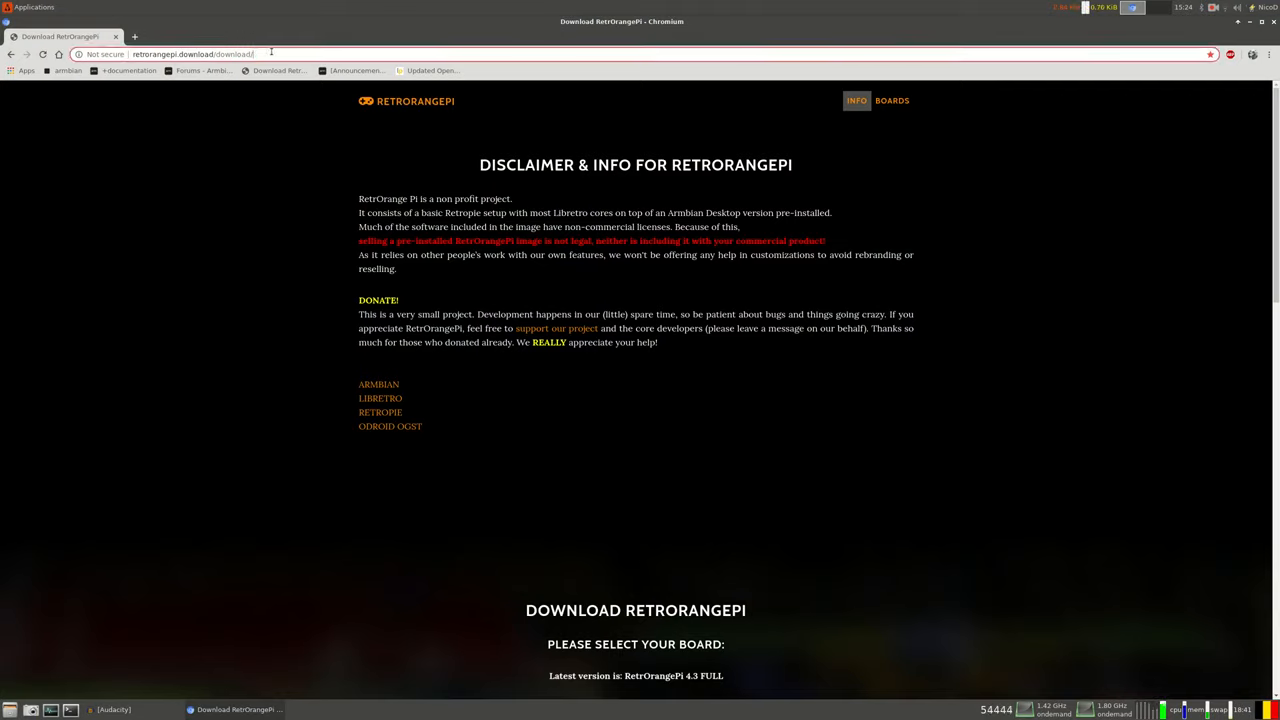
double_click(230, 54)
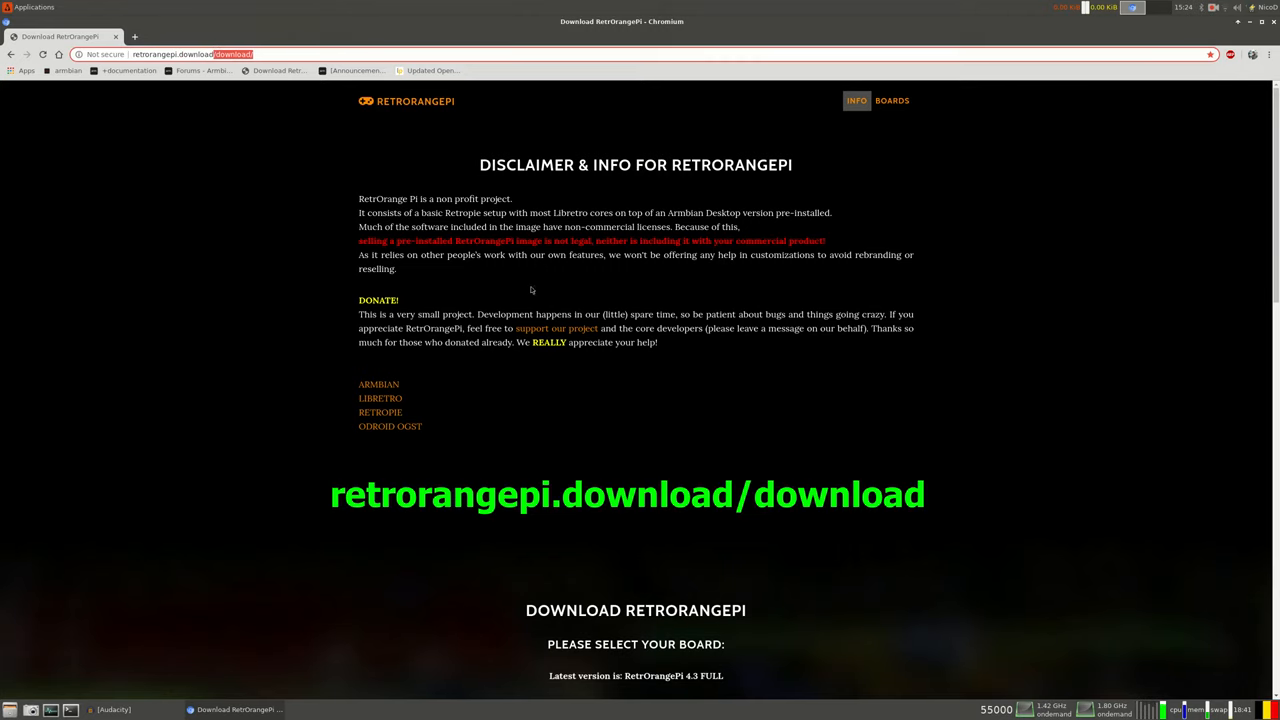
scroll("down", 3)
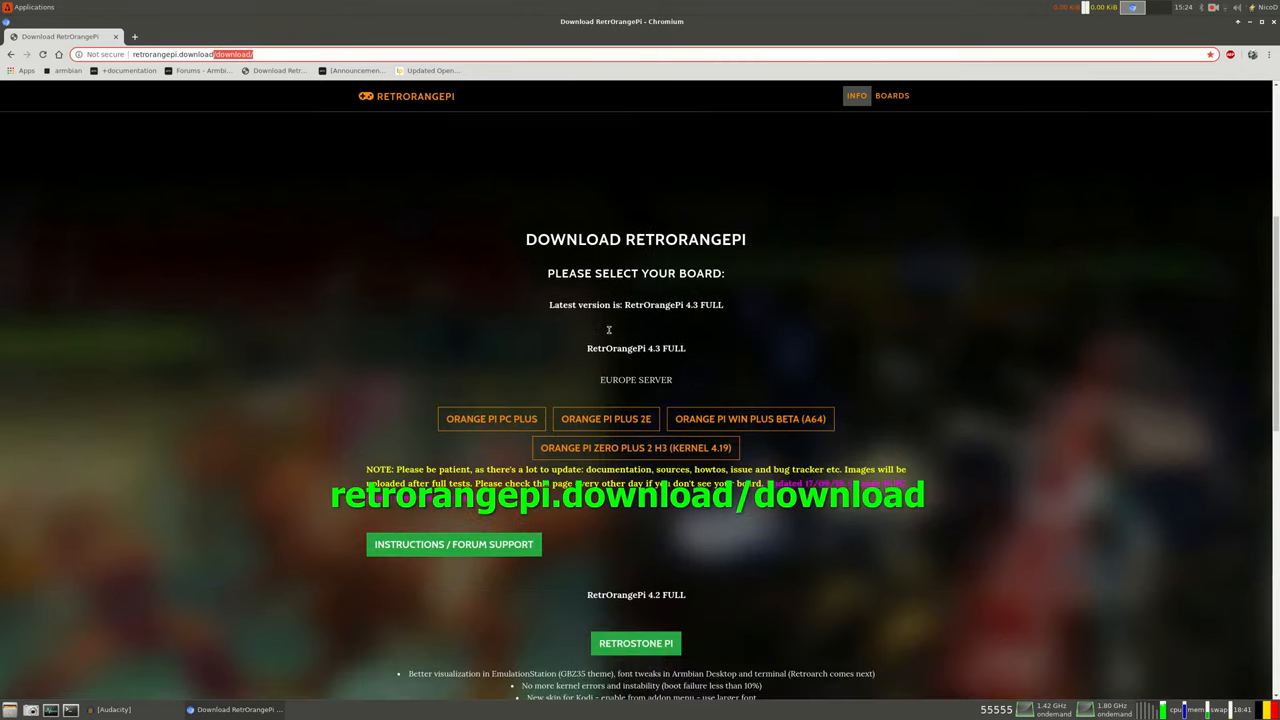
scroll("down", 3)
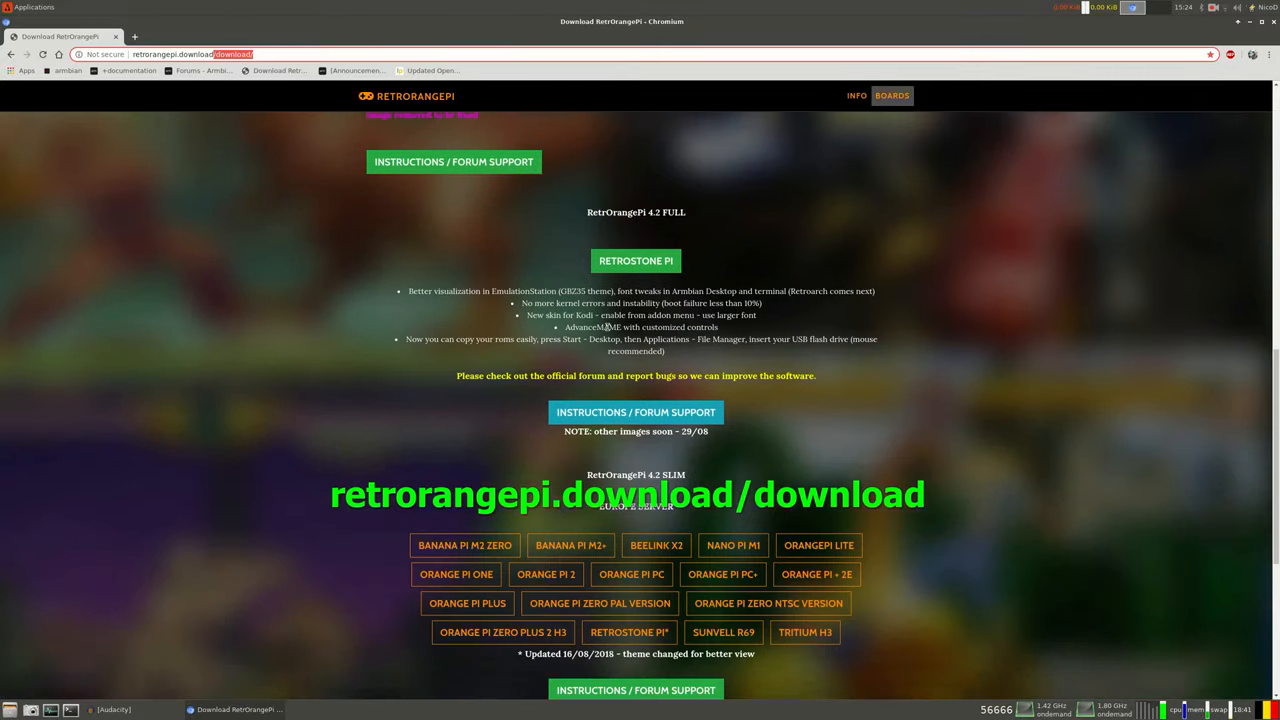
scroll("down", 3)
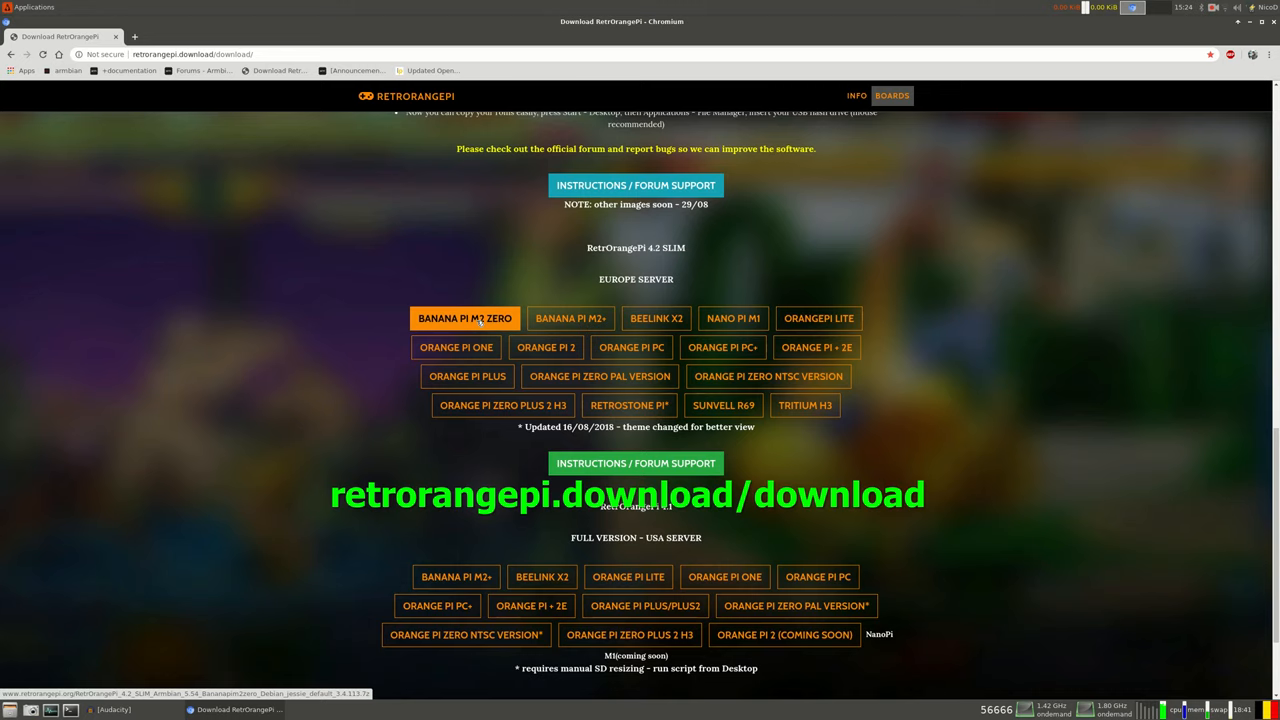
left_click(464, 318)
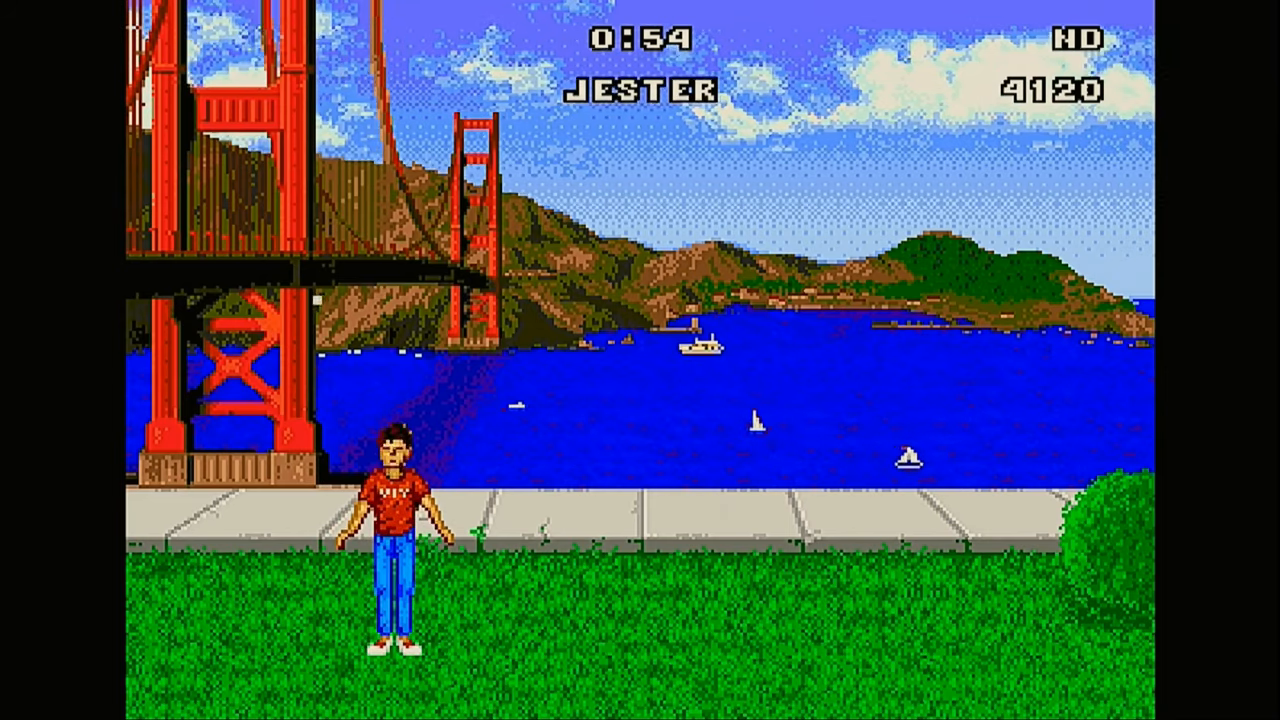
Move the player left in the Mega Drive street-sports game near the Golden Gate Bridge.
key("Left")
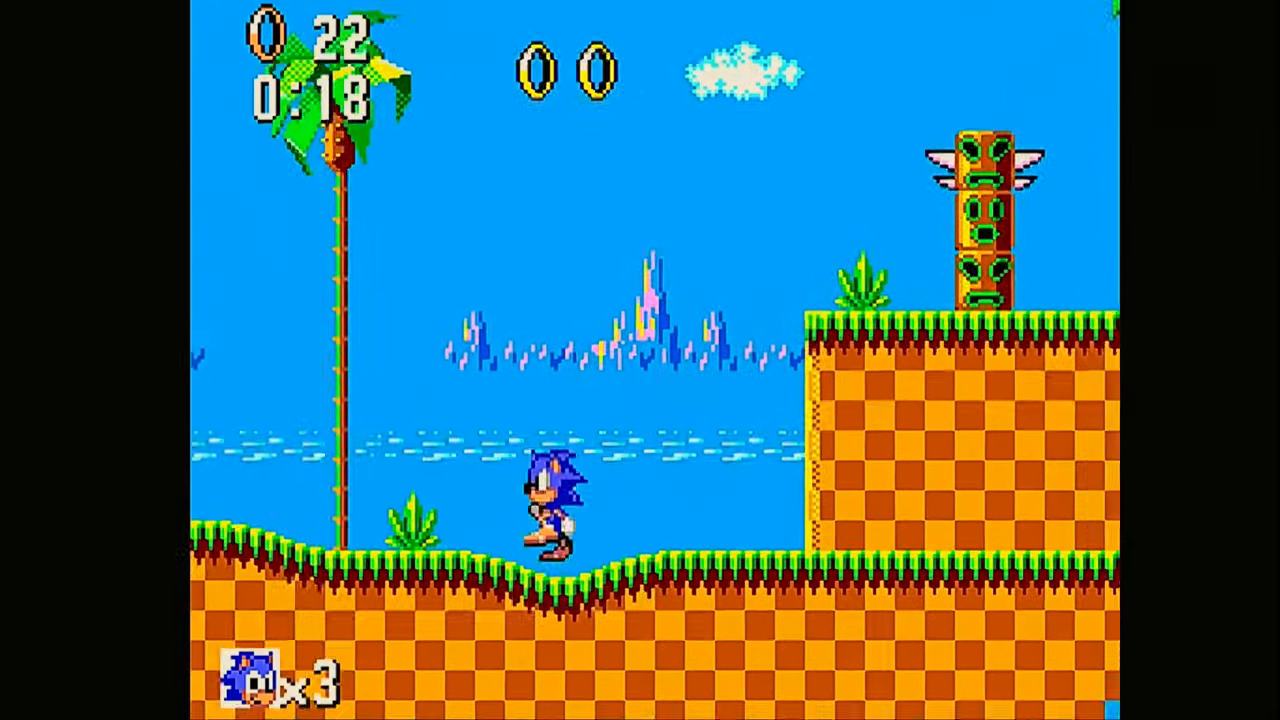
Hold right to run Sonic forward through the green hill level.
key("Right")
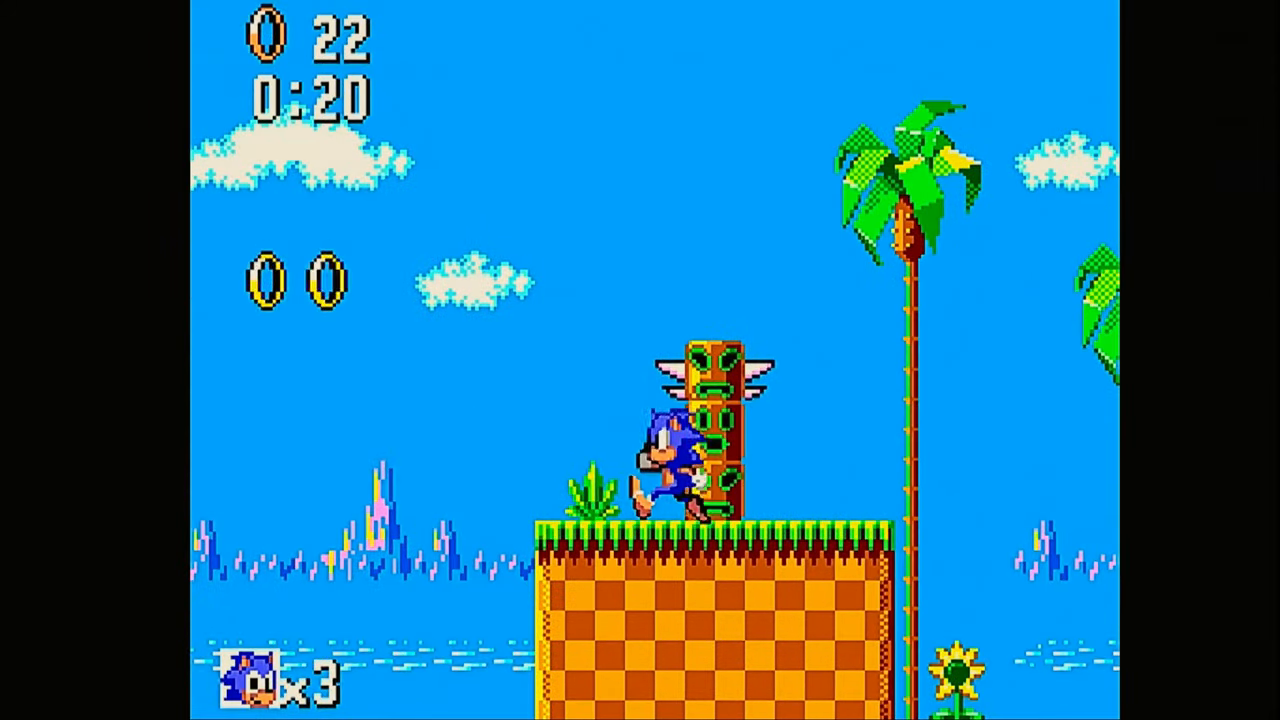